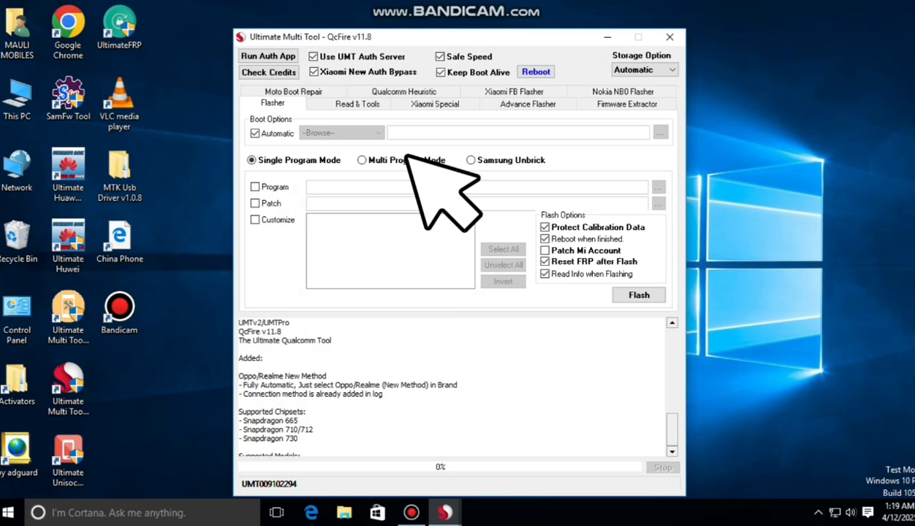
- Choose Format FS as the Format / Reset action for the Generic Qualcomm phone
click(358, 102)
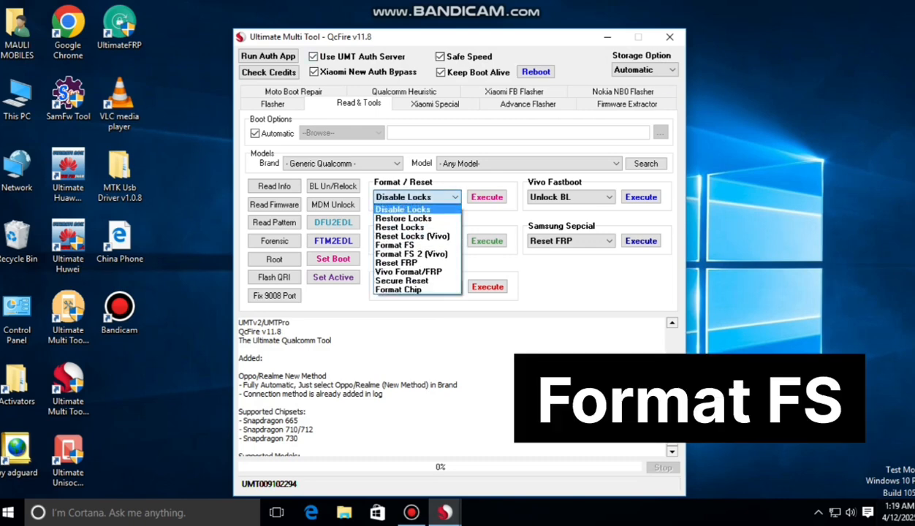
mouse_move(393, 246)
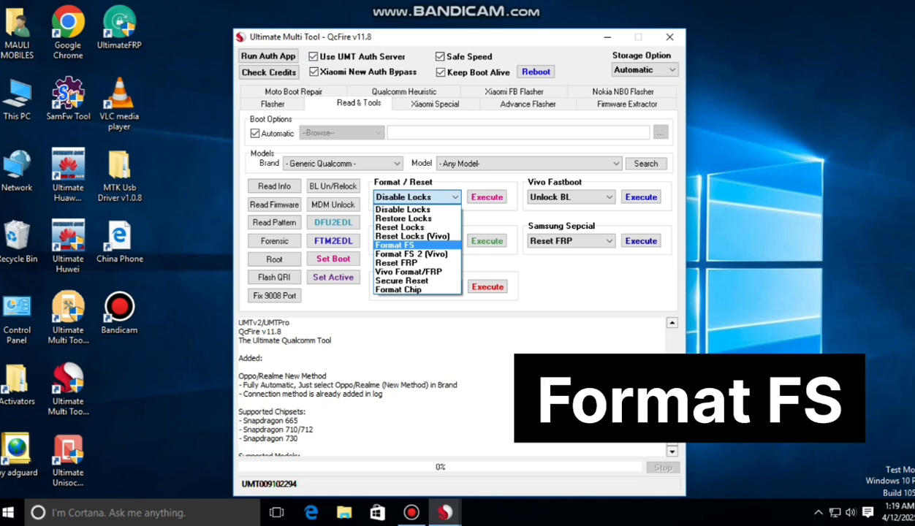
mouse_move(398, 290)
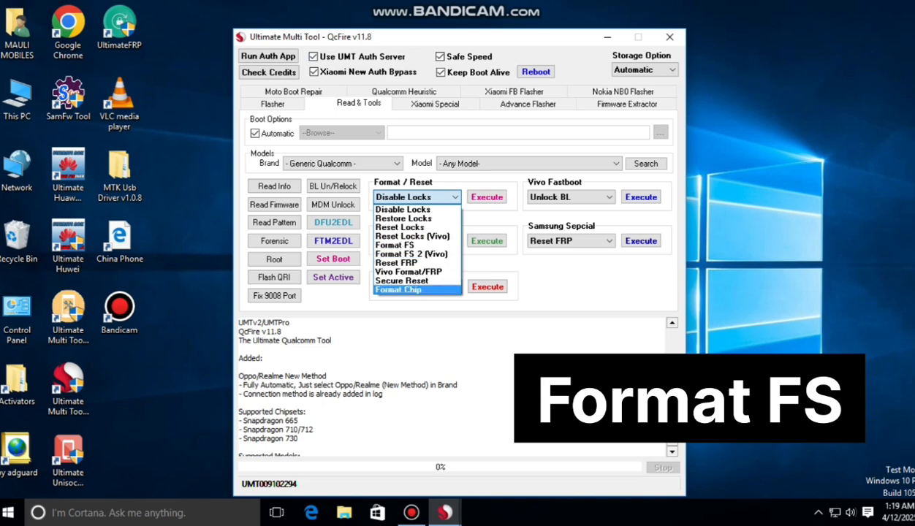
mouse_move(395, 246)
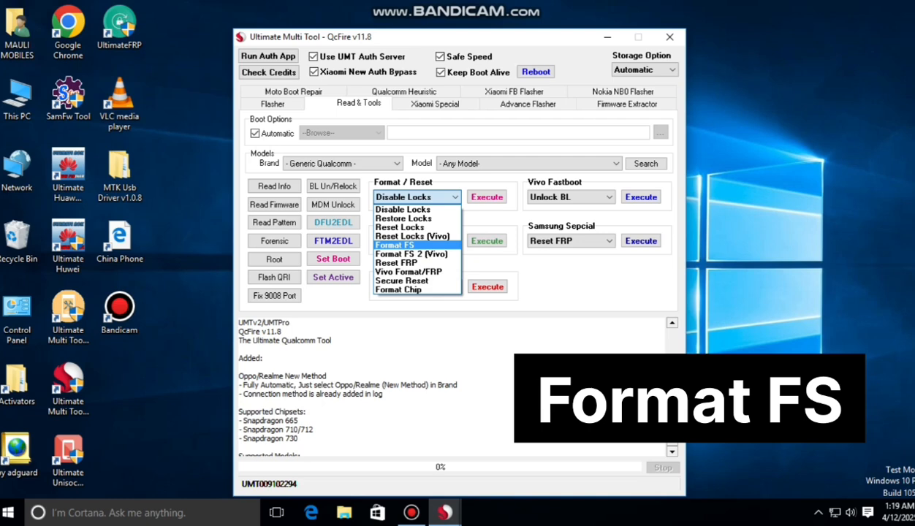
click(393, 246)
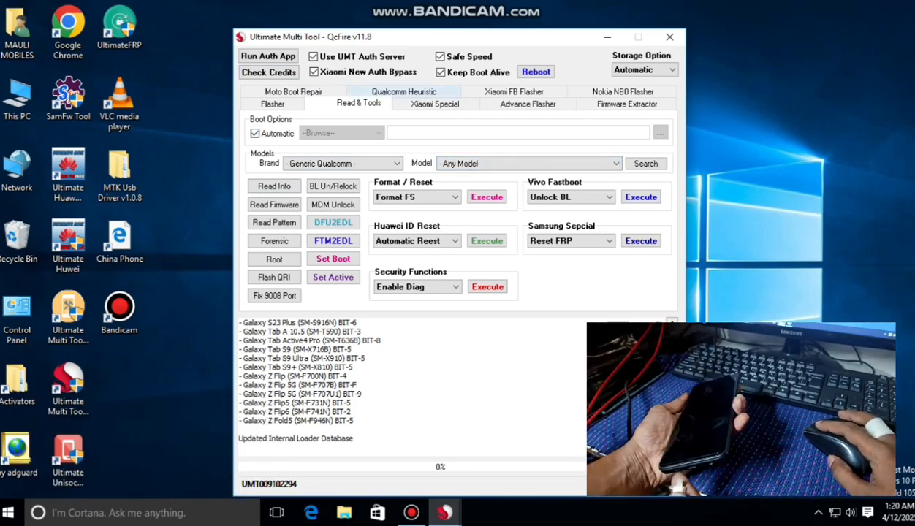
- Launch Format FS on the connected phone, confirming Safe Format
click(487, 196)
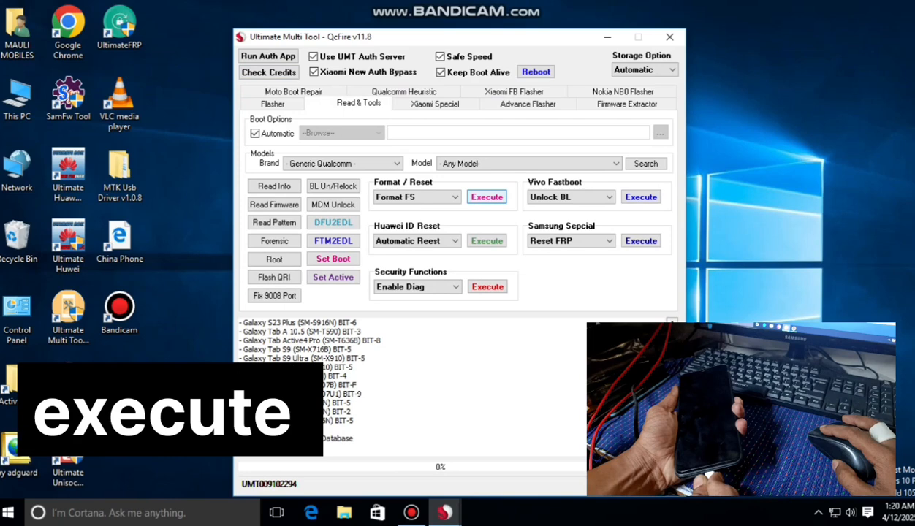
click(485, 196)
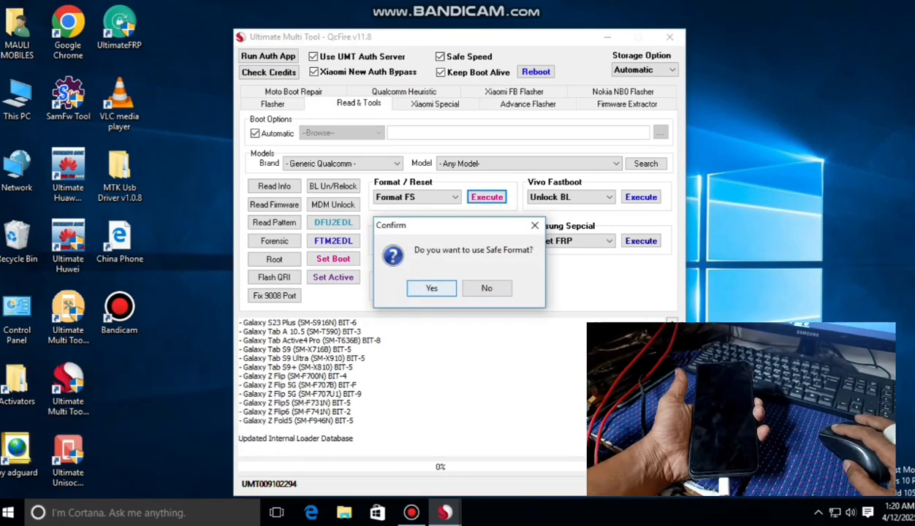
click(431, 288)
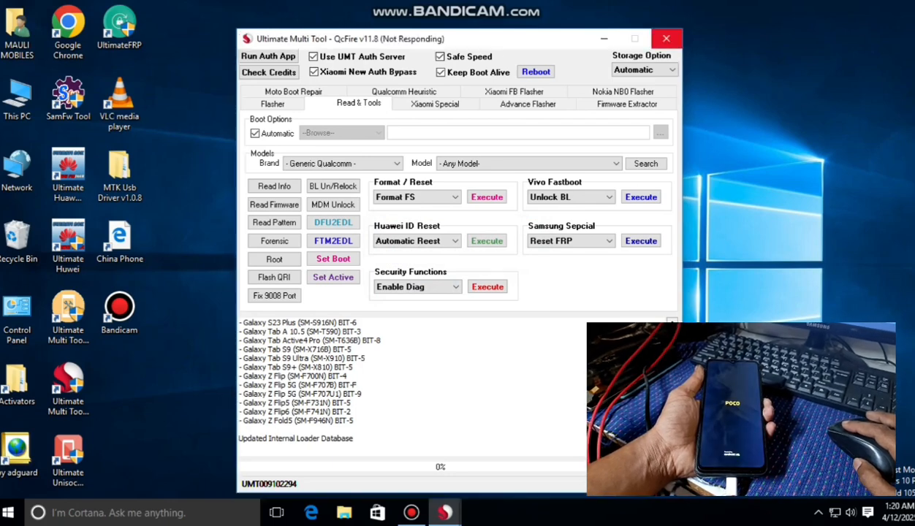
- Let the tool detect the device, read partitions and format userdata in Safe Mode
click(487, 196)
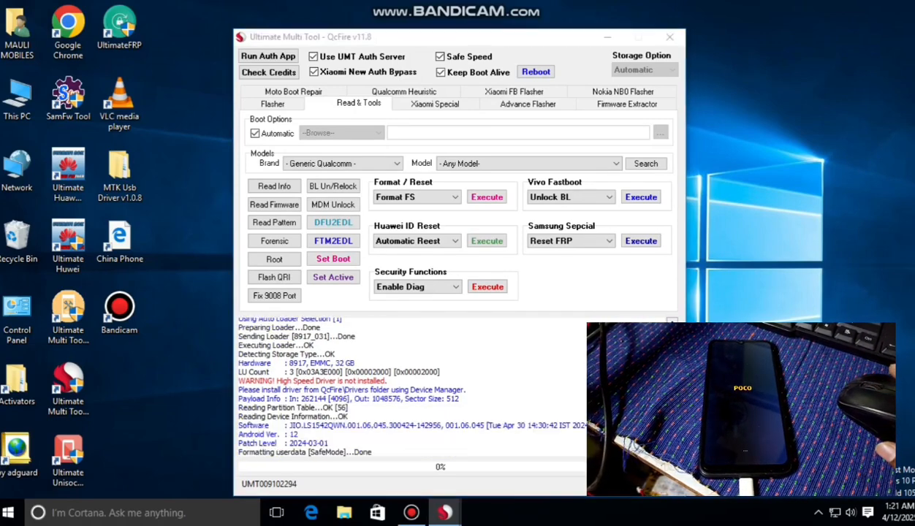
- Confirm the FRP reset now that userdata formatting is done
click(640, 240)
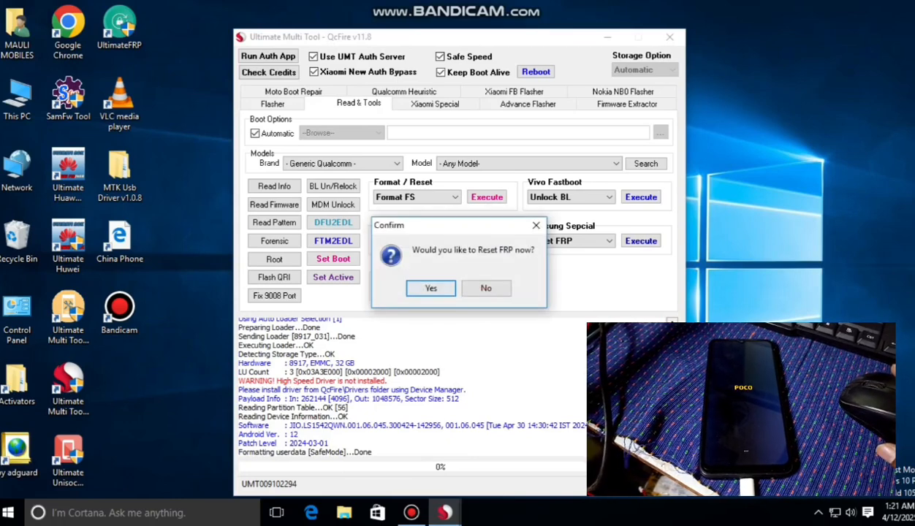
click(430, 288)
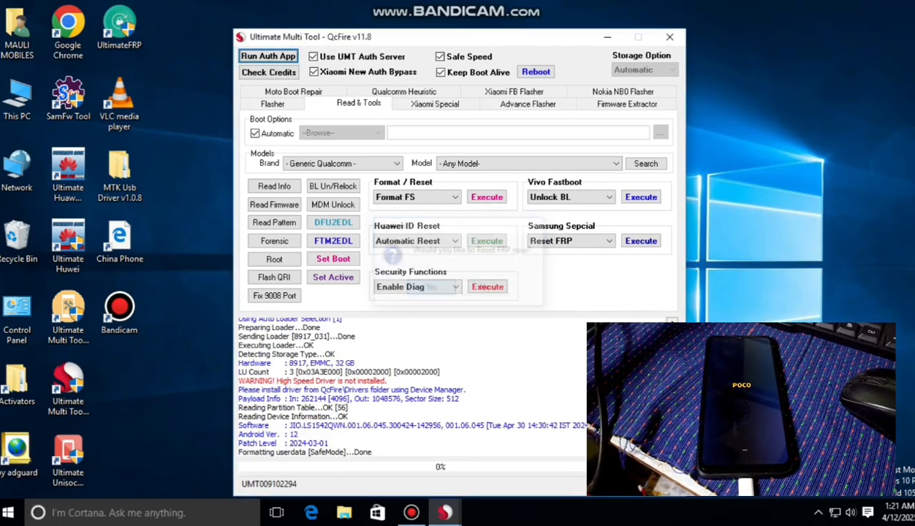